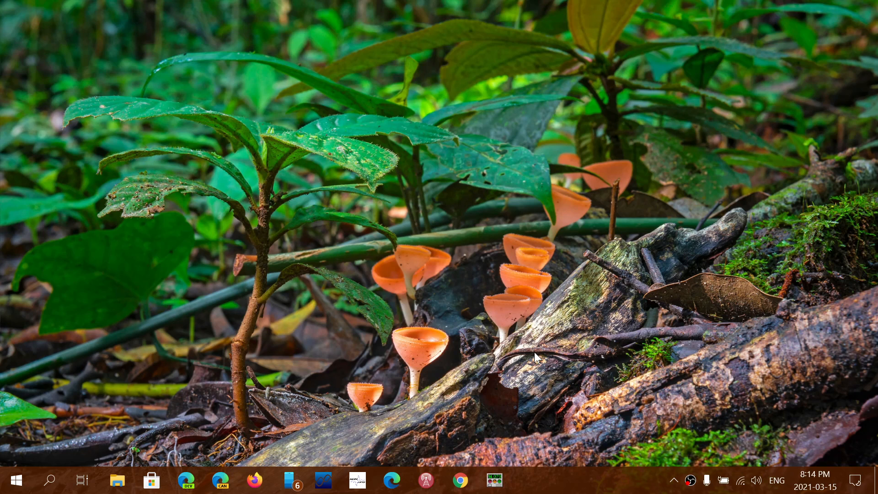
{"action": "mouse_move", "coordinate": [188, 412]}
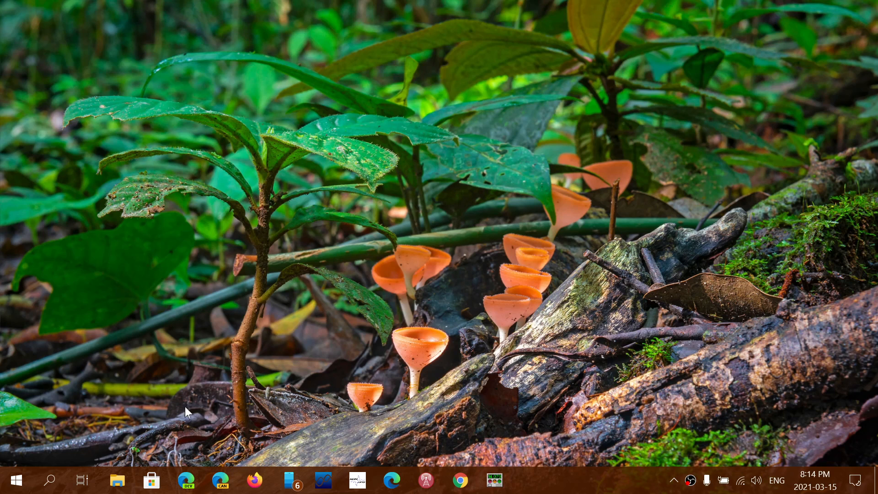
{"action": "mouse_move", "coordinate": [362, 356]}
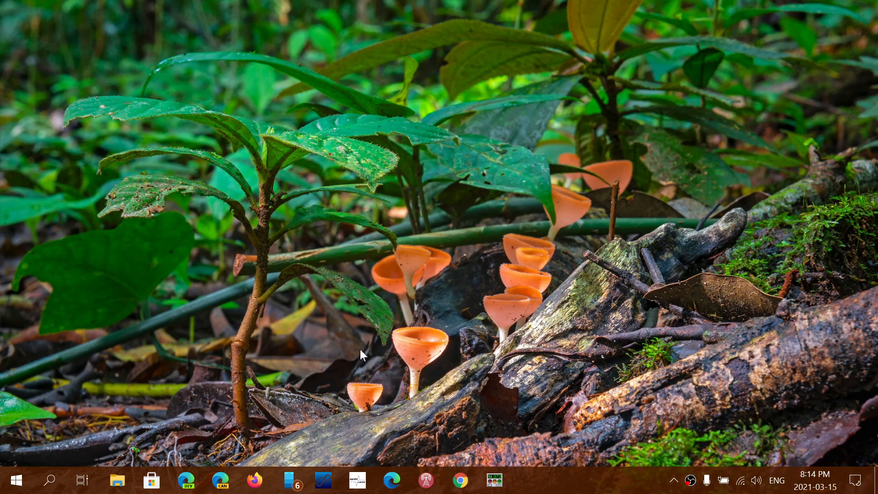
Run winver from taskbar search to show About Windows (version 21H1, build 19043.899).
{"action": "left_click", "coordinate": [51, 480]}
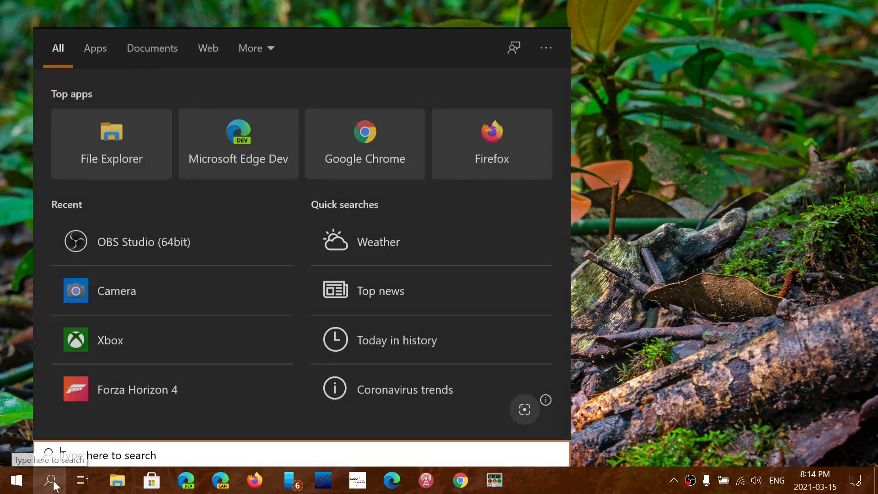
{"action": "type", "text": "winver"}
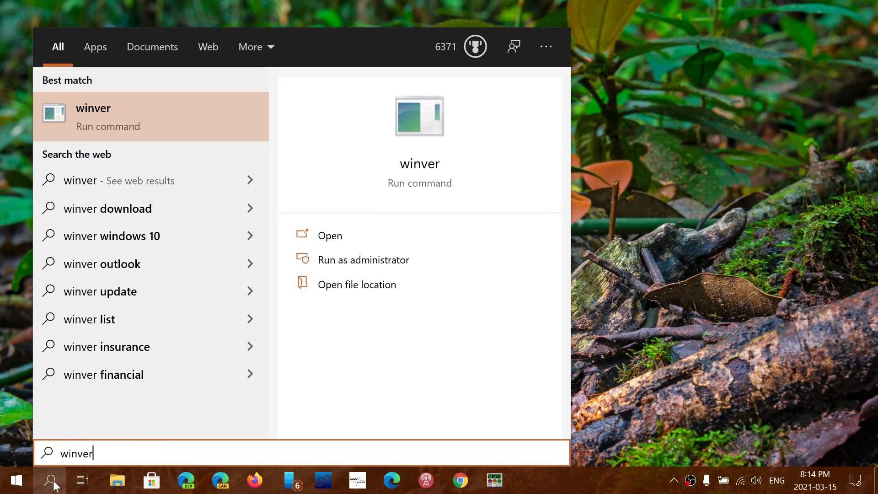
{"action": "mouse_move", "coordinate": [420, 168]}
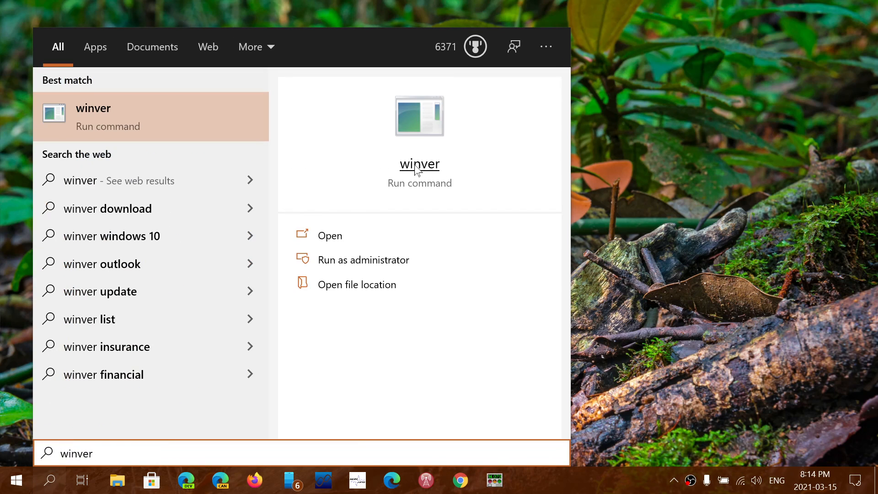
{"action": "left_click", "coordinate": [329, 235]}
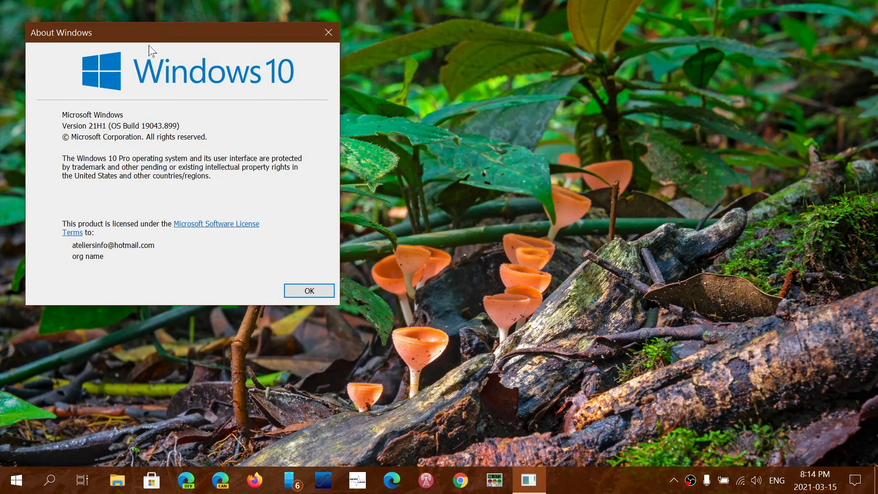
{"action": "mouse_move", "coordinate": [184, 36]}
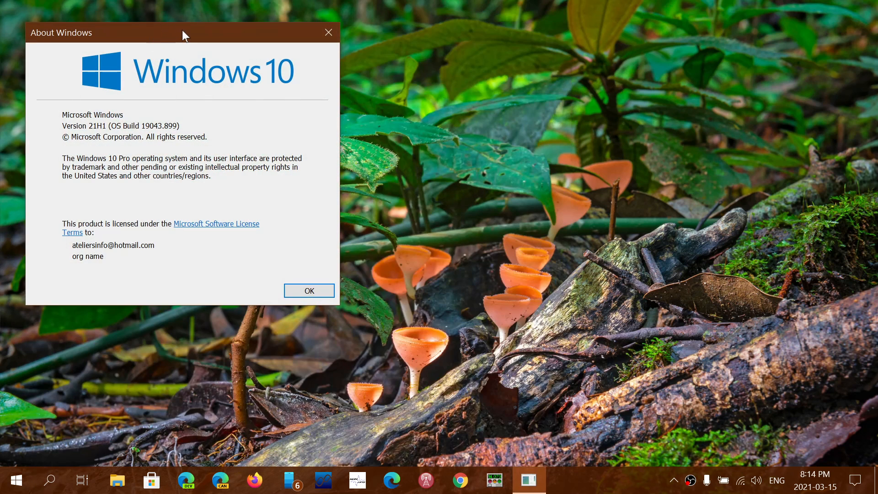